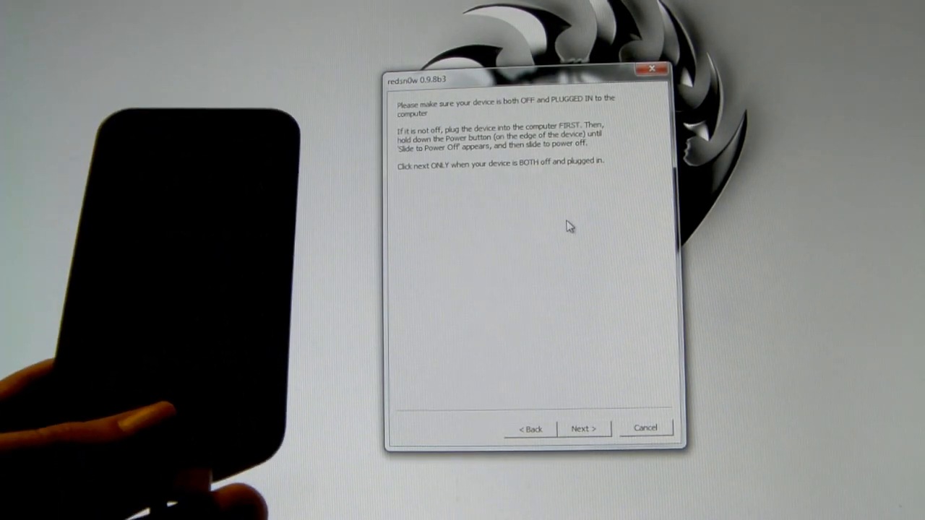
{"action": "mouse_move", "coordinate": [563, 260]}
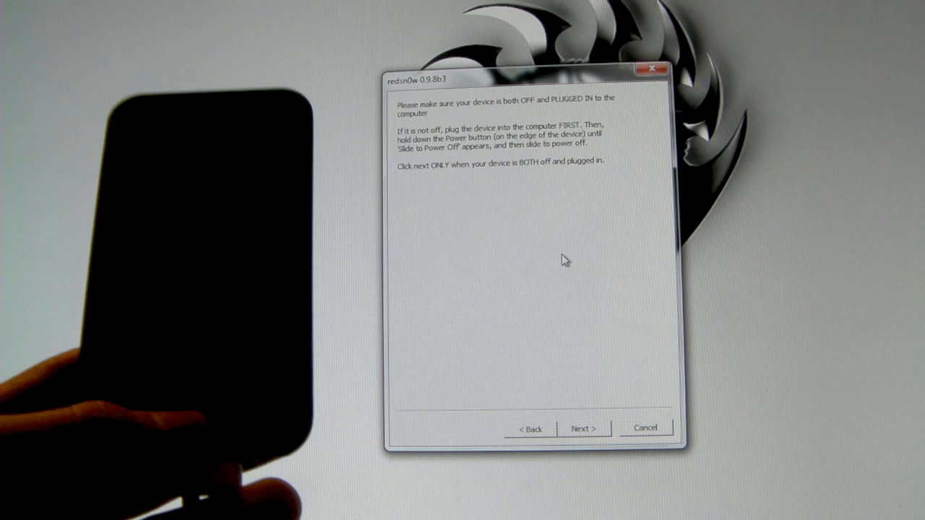
{"action": "mouse_move", "coordinate": [584, 433]}
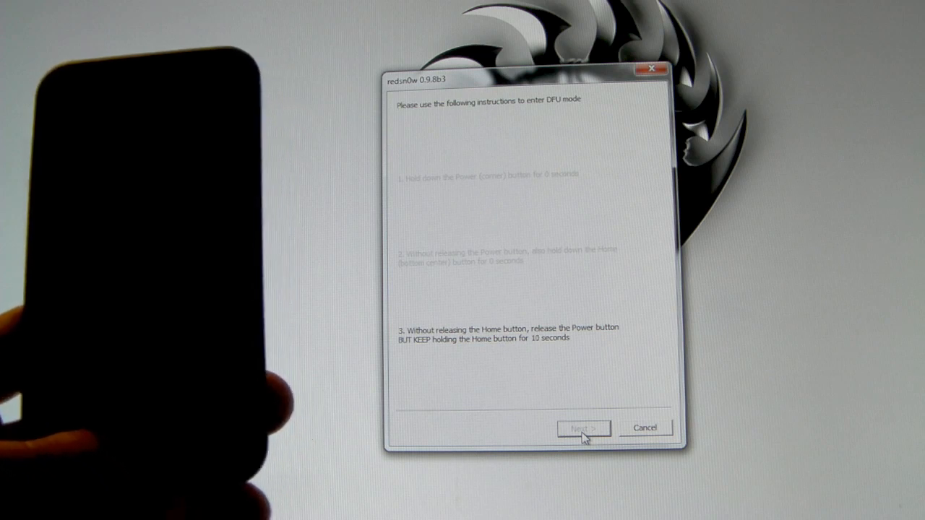
Proceed past the DFU-mode instructions once the iPod touch is in DFU
{"action": "left_click", "coordinate": [584, 428]}
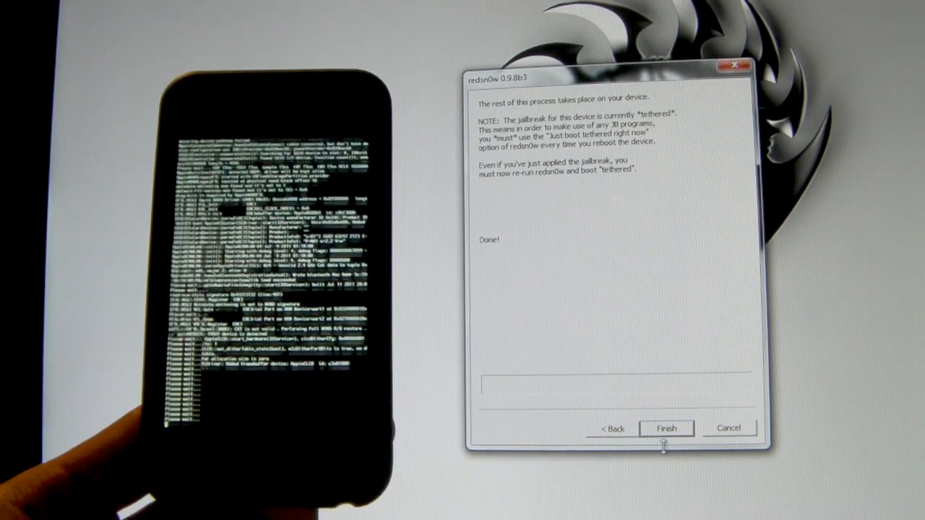
Finish the completed jailbreak wizard and return to the welcome screen
{"action": "left_click", "coordinate": [665, 428]}
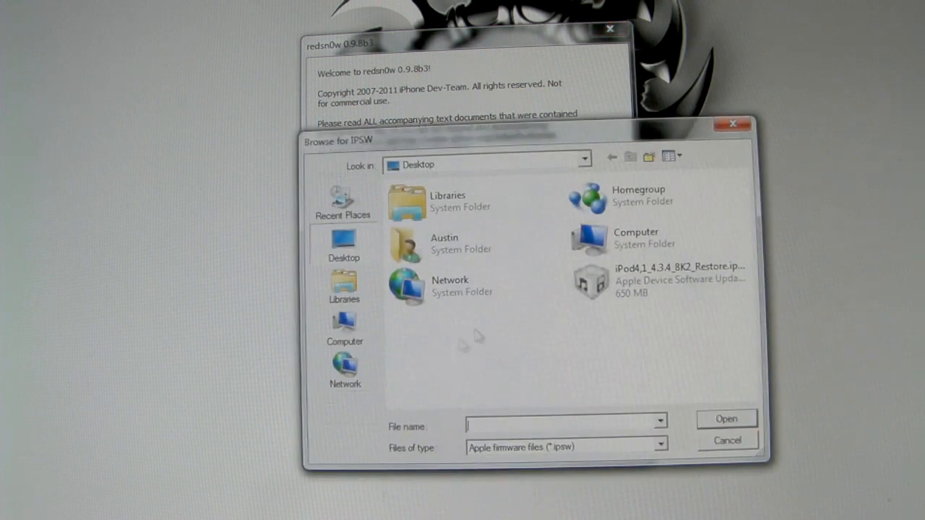
Load the iPod4,1 4.3.4 IPSW from the Desktop and continue to jailbreak data preparation
{"action": "left_click", "coordinate": [658, 280]}
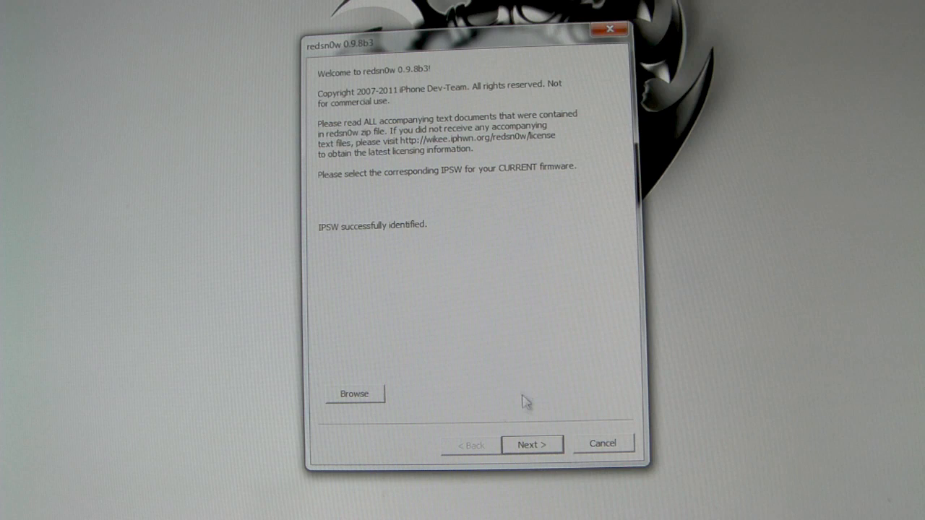
{"action": "left_click", "coordinate": [532, 445]}
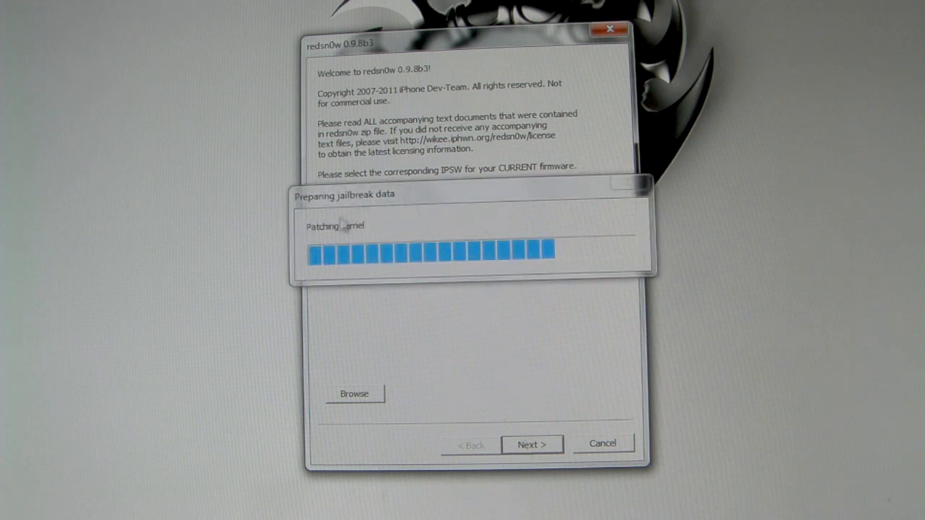
{"action": "mouse_move", "coordinate": [444, 330]}
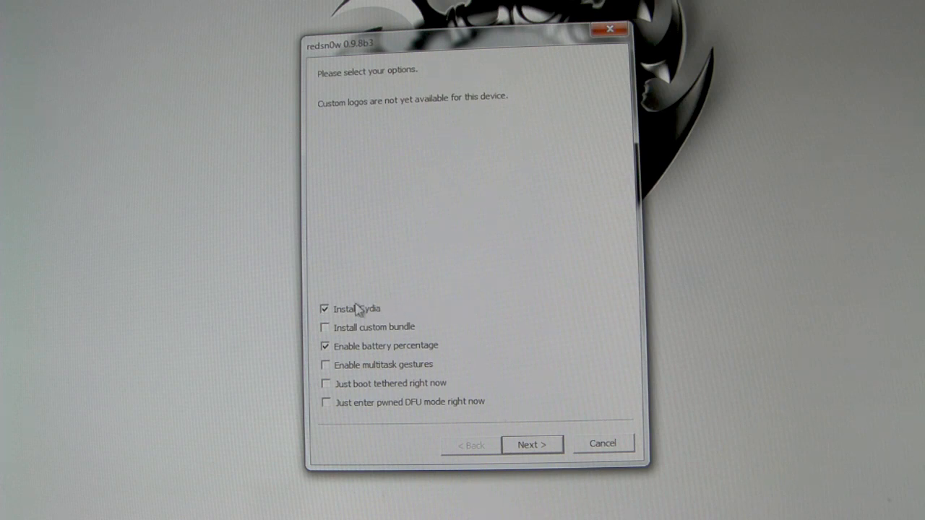
{"action": "mouse_move", "coordinate": [344, 318]}
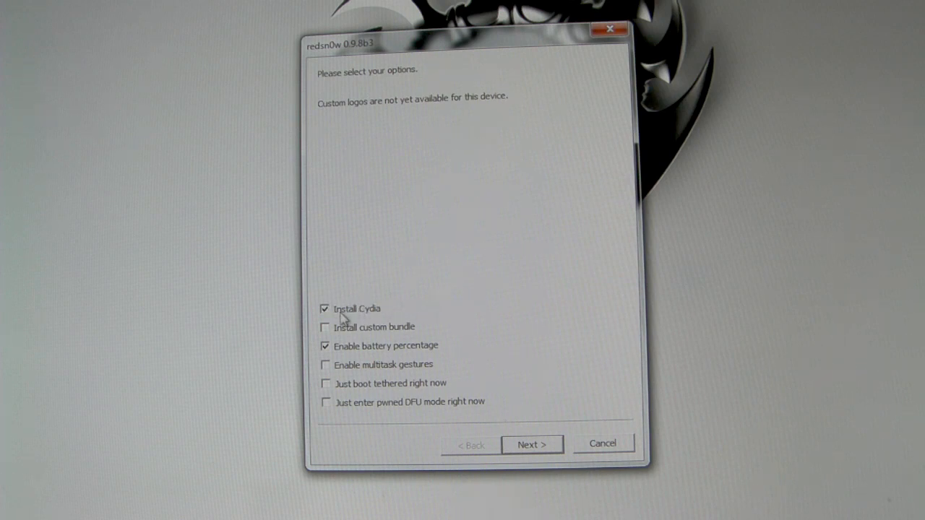
Enable 'Just boot tethered right now' with Cydia and battery percentage left unchecked
{"action": "left_click", "coordinate": [323, 383]}
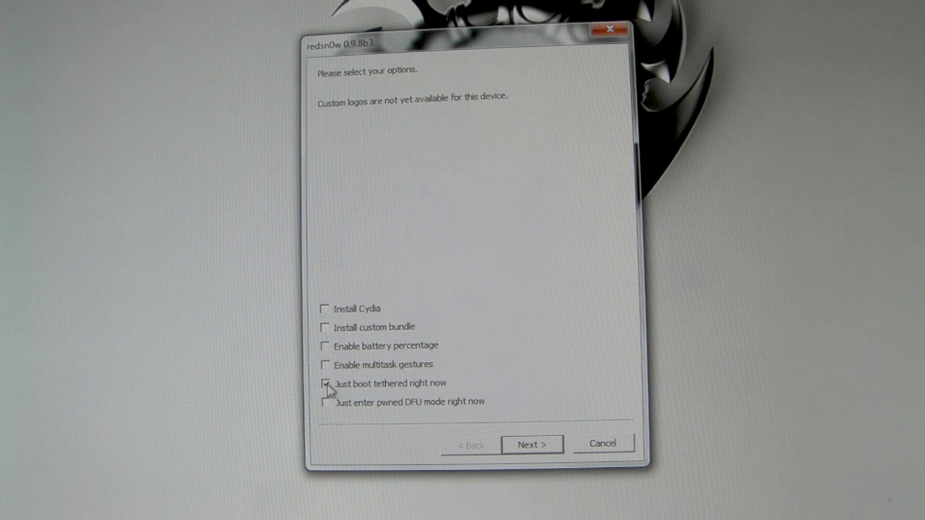